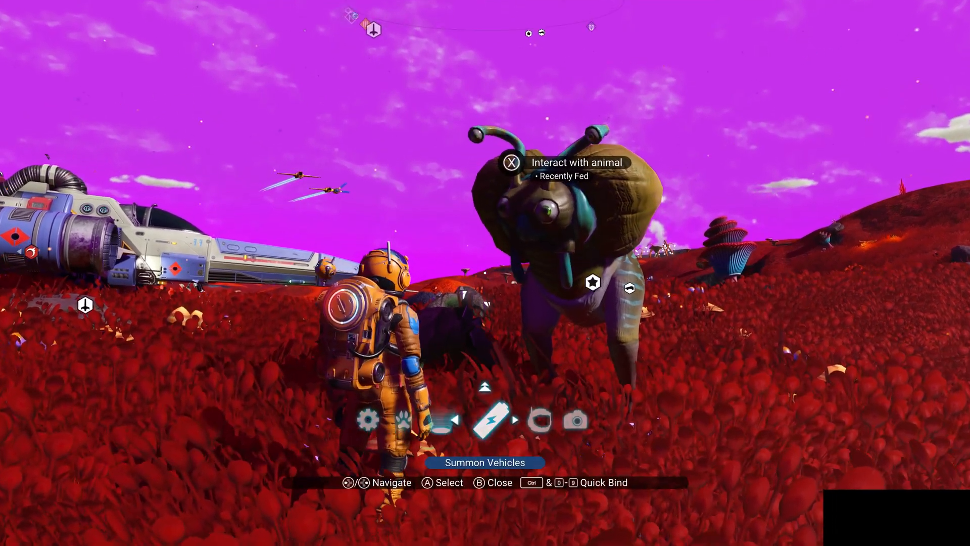
Show the Animal Companions roster with DinkyDoo, Waila-Waili and Hugh from the quick menu.
click(402, 419)
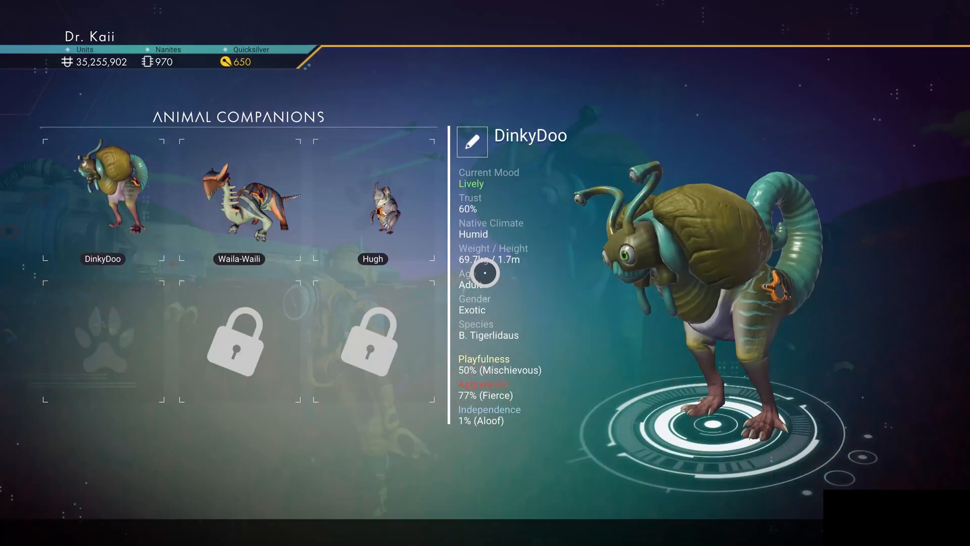
click(238, 204)
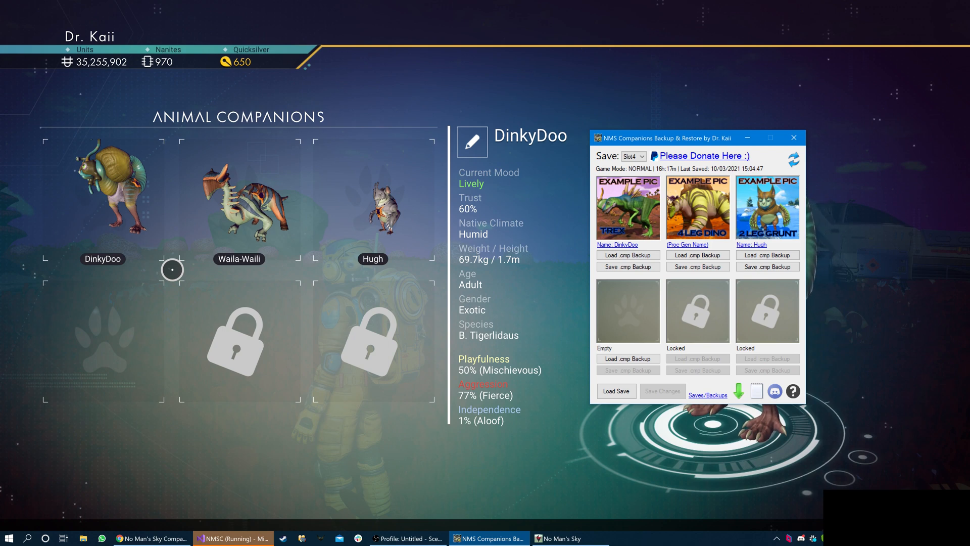
mouse_move(707, 260)
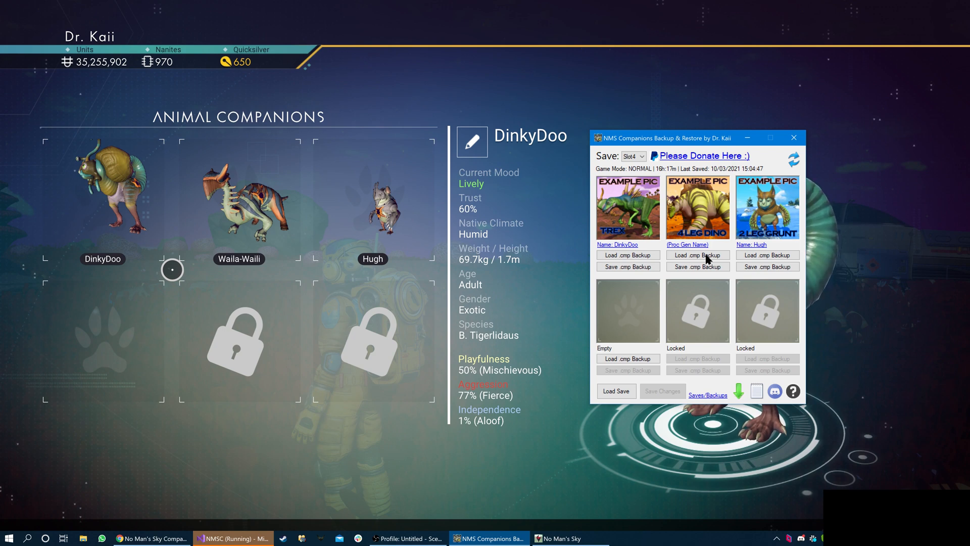
mouse_move(634, 300)
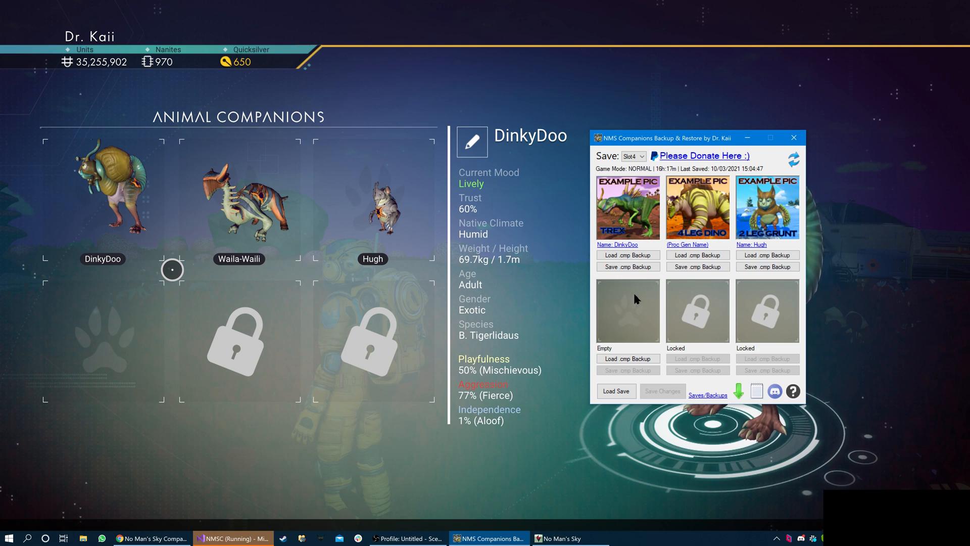
mouse_move(627, 254)
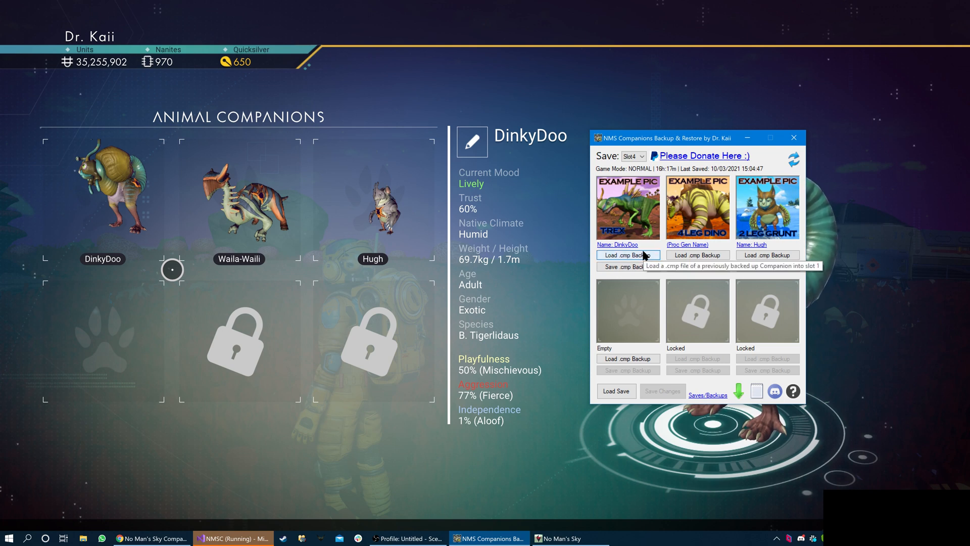
mouse_move(636, 279)
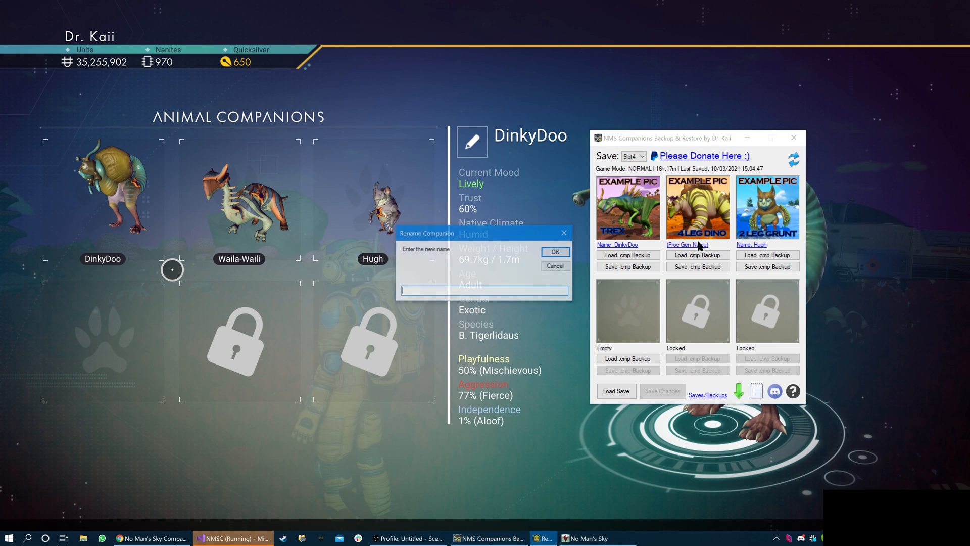
Rename the unnamed second companion to Saurp in the Rename Companion box and confirm.
text(Saurip)
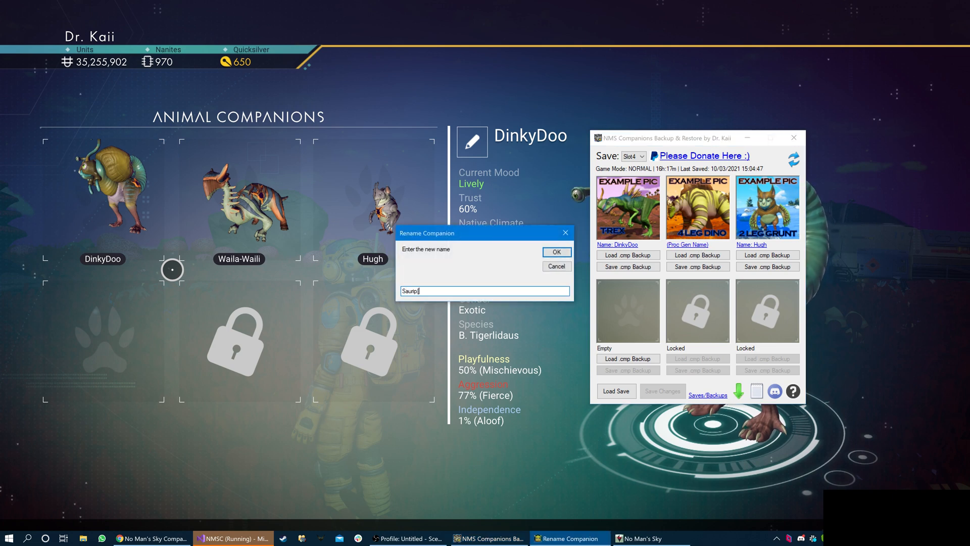
click(555, 252)
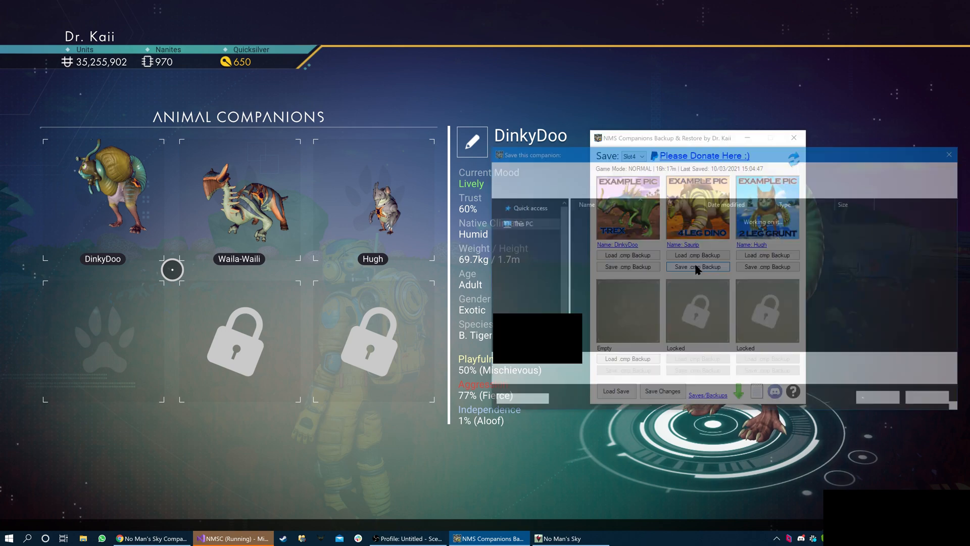
Save Saurp's .cmp backup file named 'Sau...' into the NMSCompanions folder.
click(696, 267)
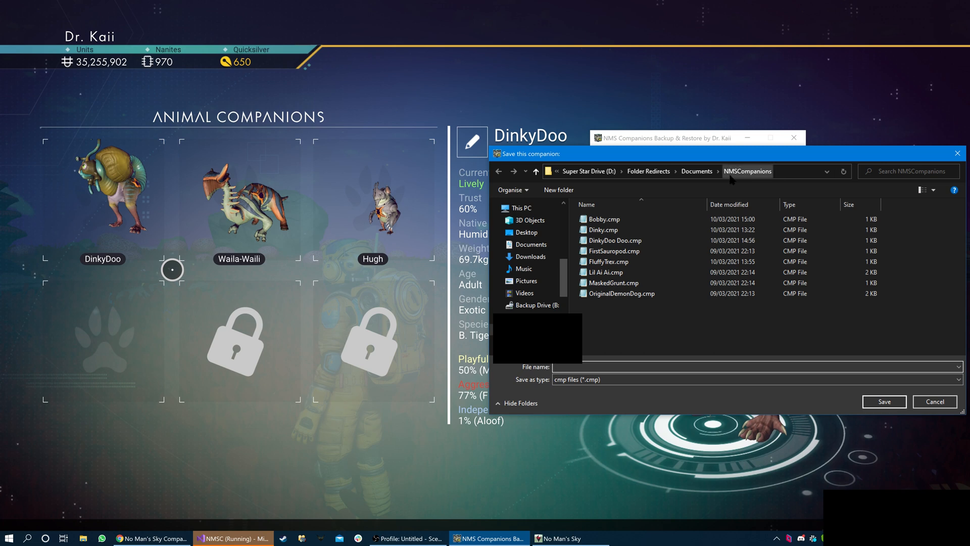
click(615, 241)
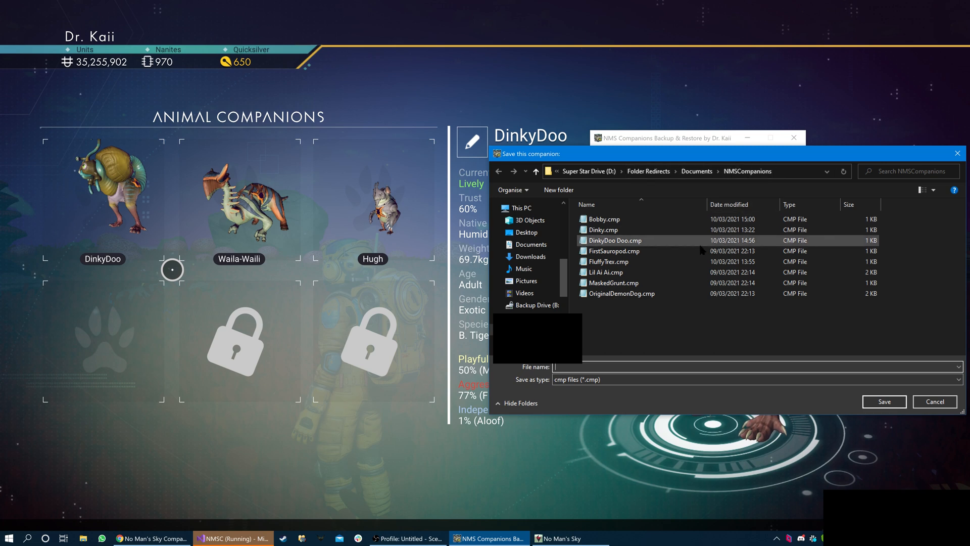
click(621, 293)
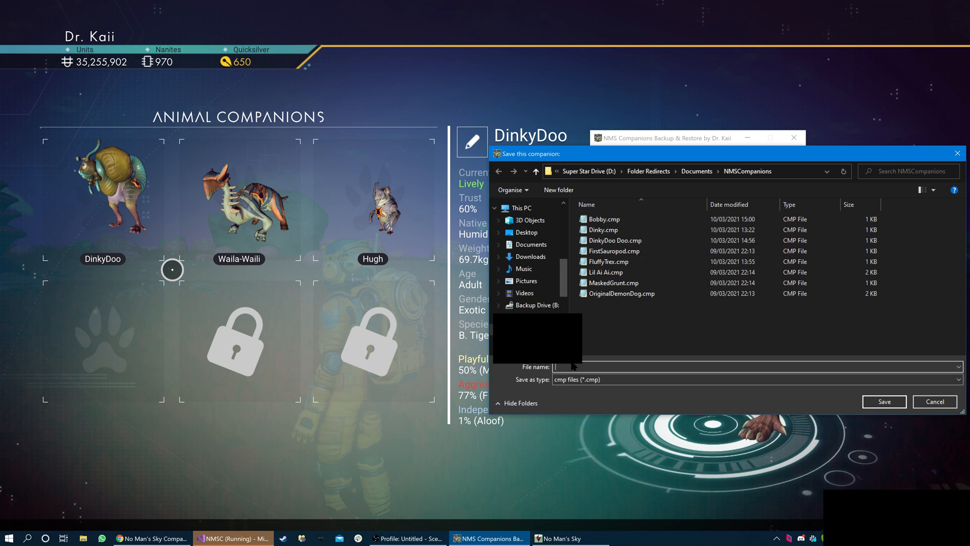
text(Sau)
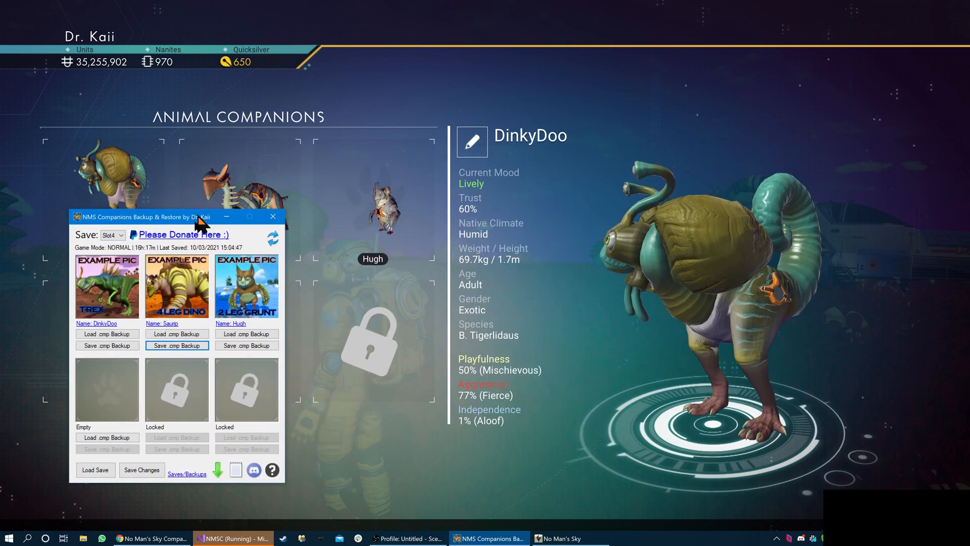
Load the Saurp .cmp backup into the empty fourth companion slot.
drag(143, 216, 630, 113)
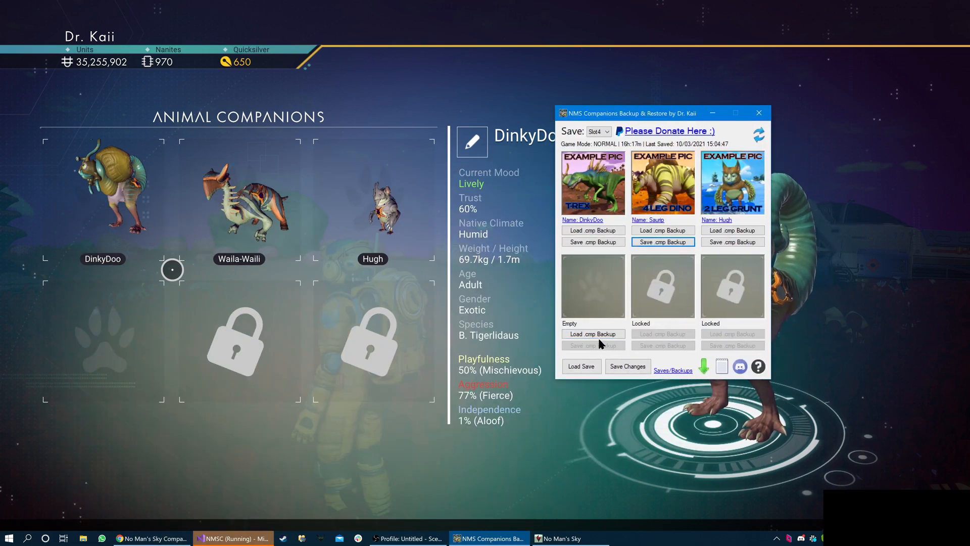
click(591, 334)
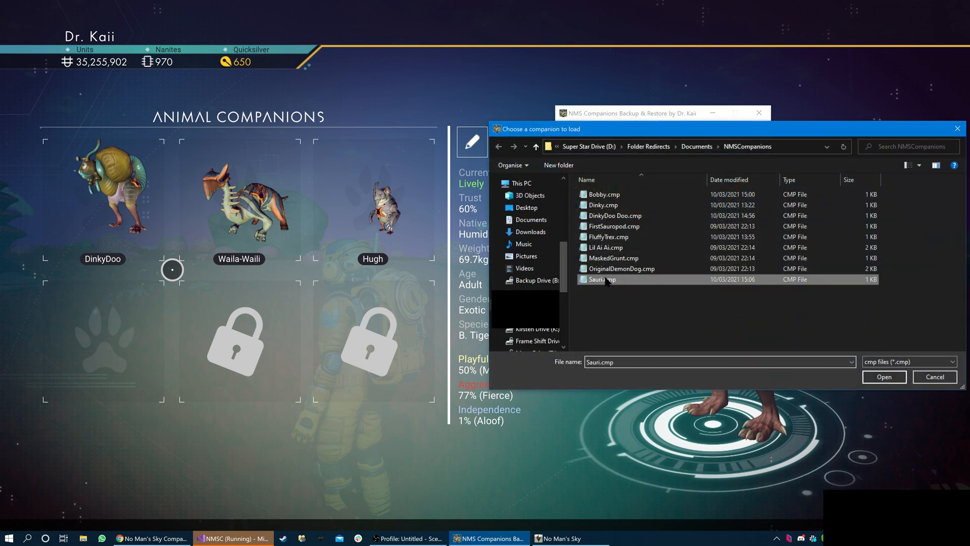
click(883, 377)
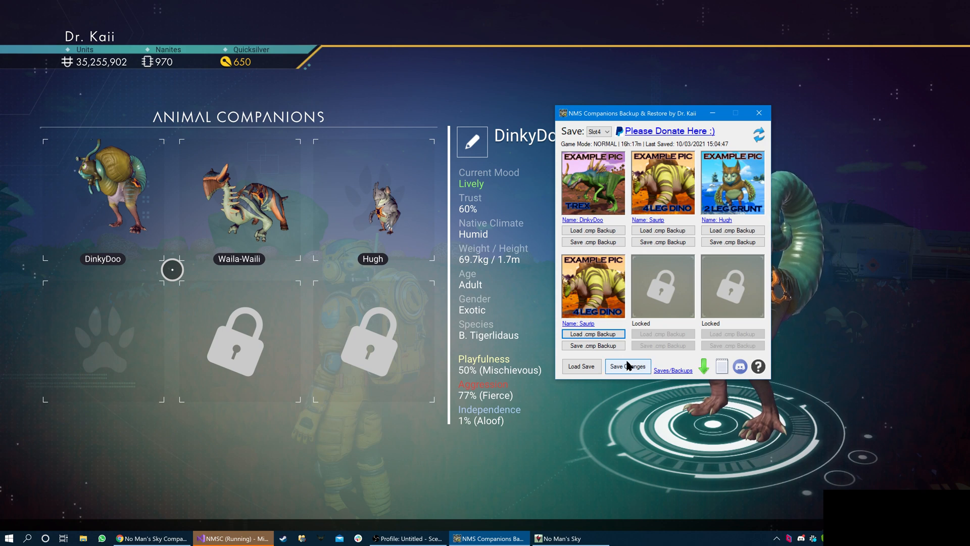
Write the companion changes into the game save and dismiss the note about the other save.
click(626, 366)
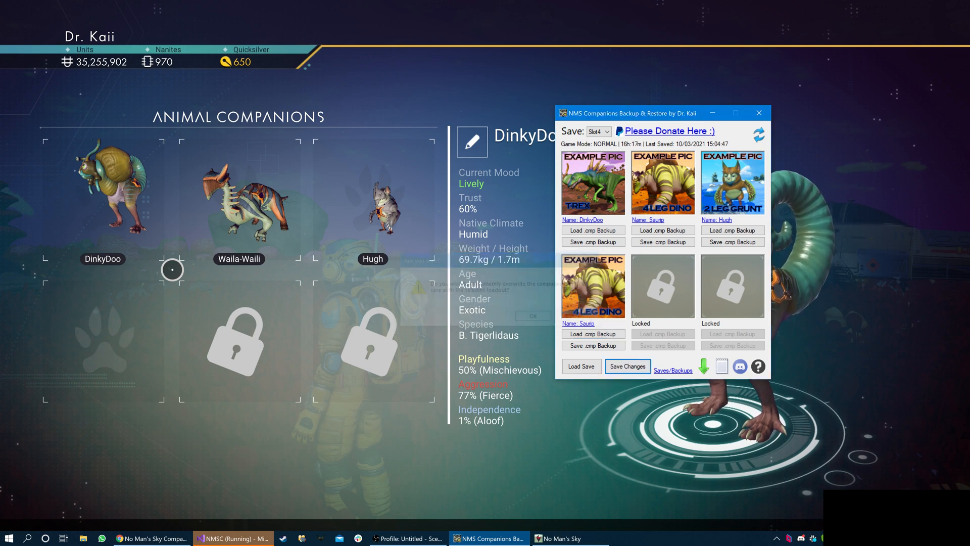
click(626, 365)
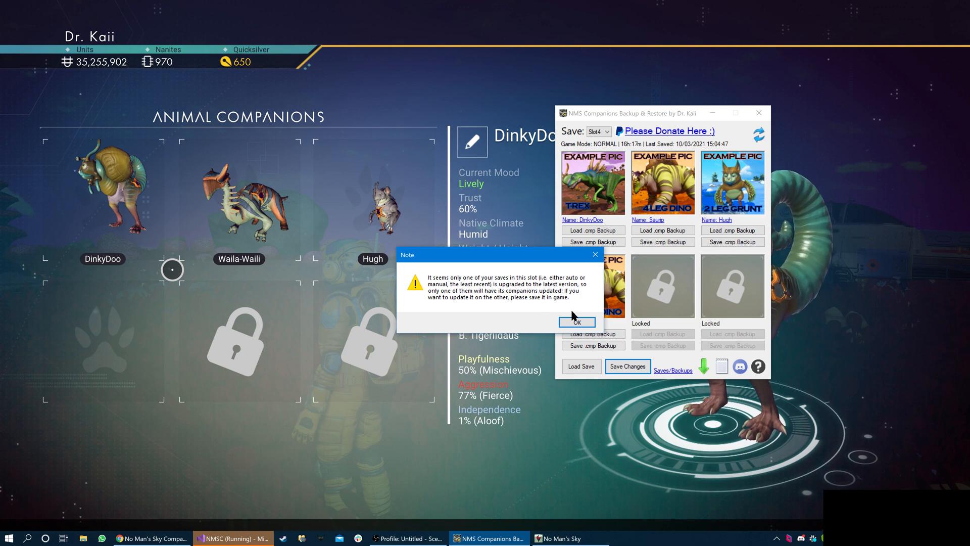
click(575, 321)
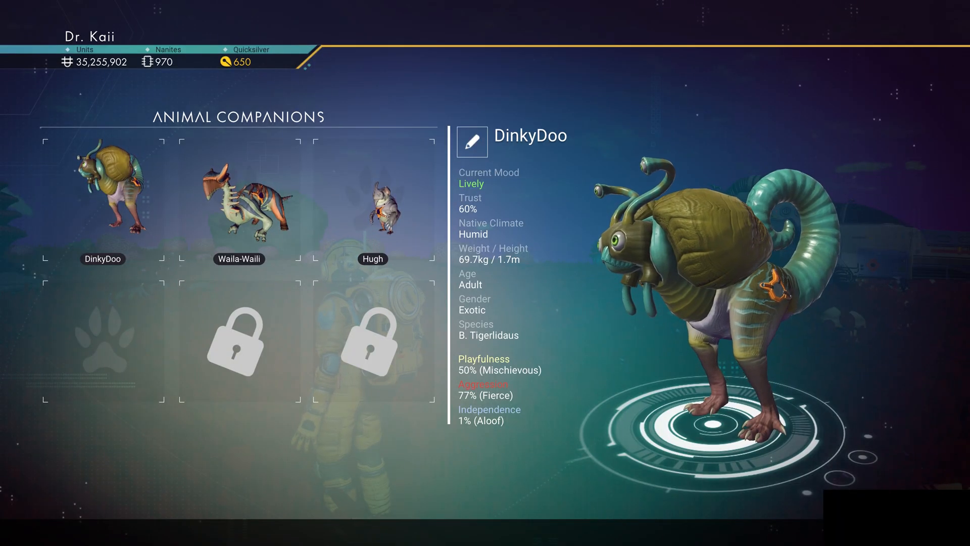
Leave the Animal Companions menu so the reloading save picks up the new companion.
click(807, 33)
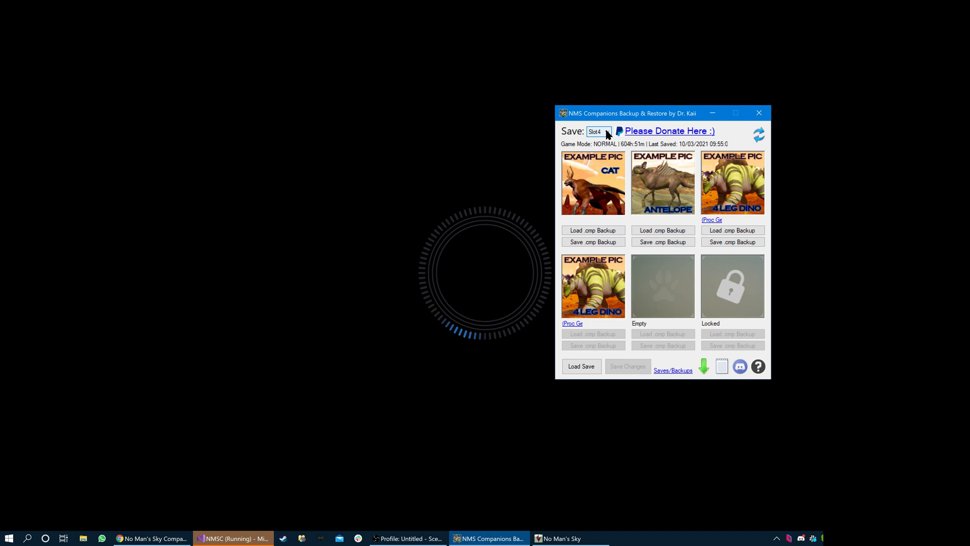
View save Slot5, then switch back to Slot4 listing both Saurp companions.
click(597, 130)
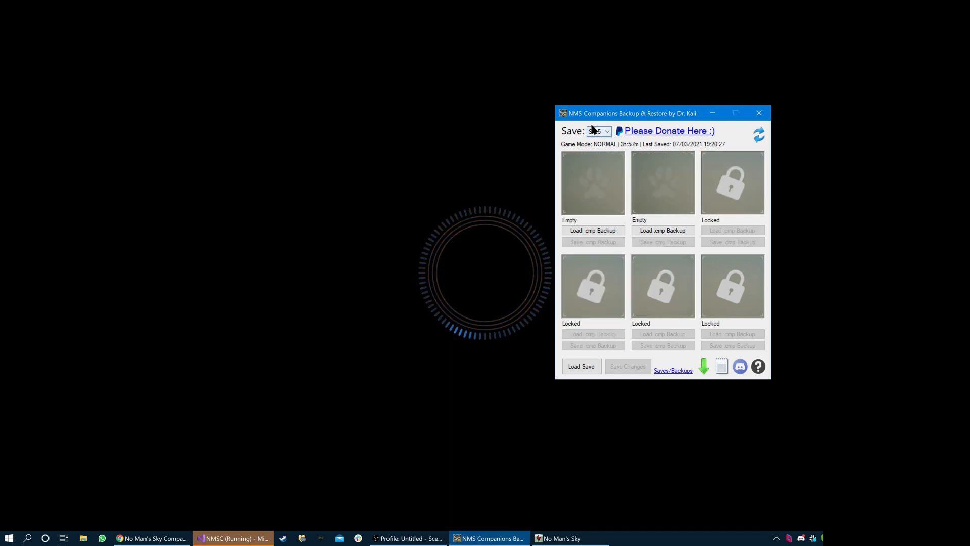
click(597, 131)
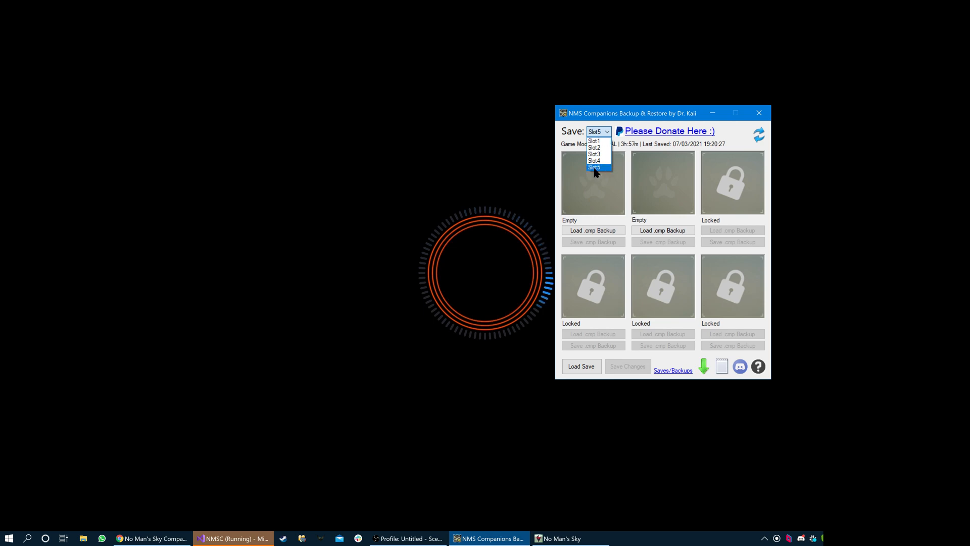
click(594, 161)
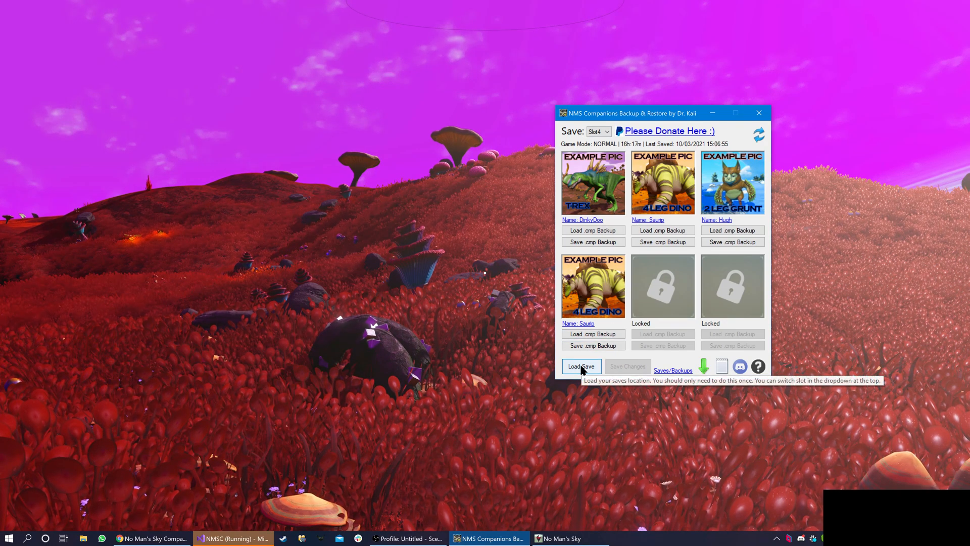
Browse the HelloGames > NMS saves folder via Load Save, then close the folder picker.
click(580, 366)
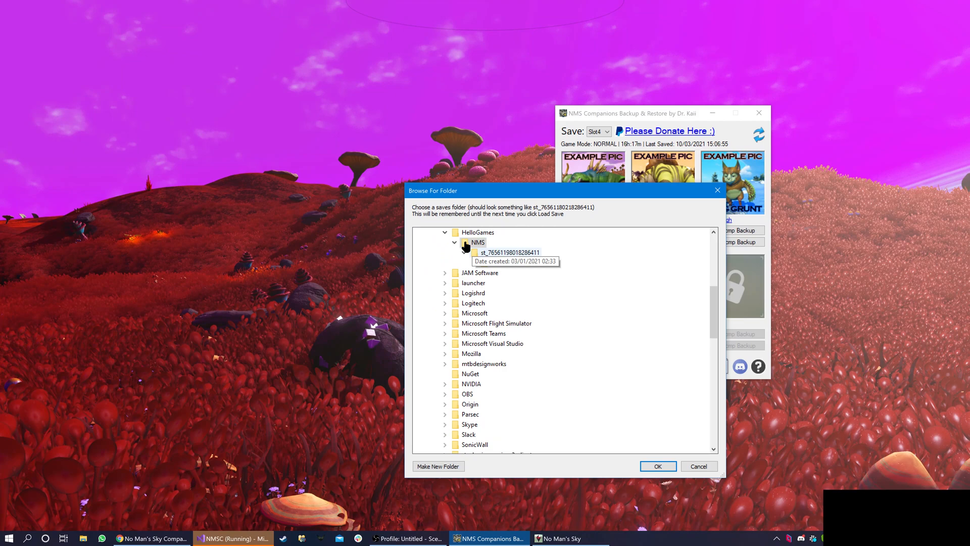
click(466, 253)
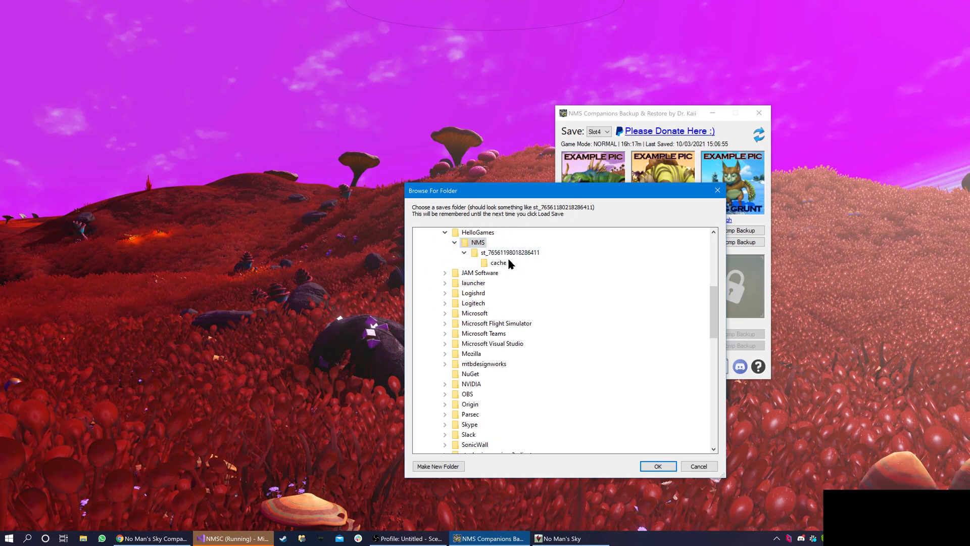
click(657, 465)
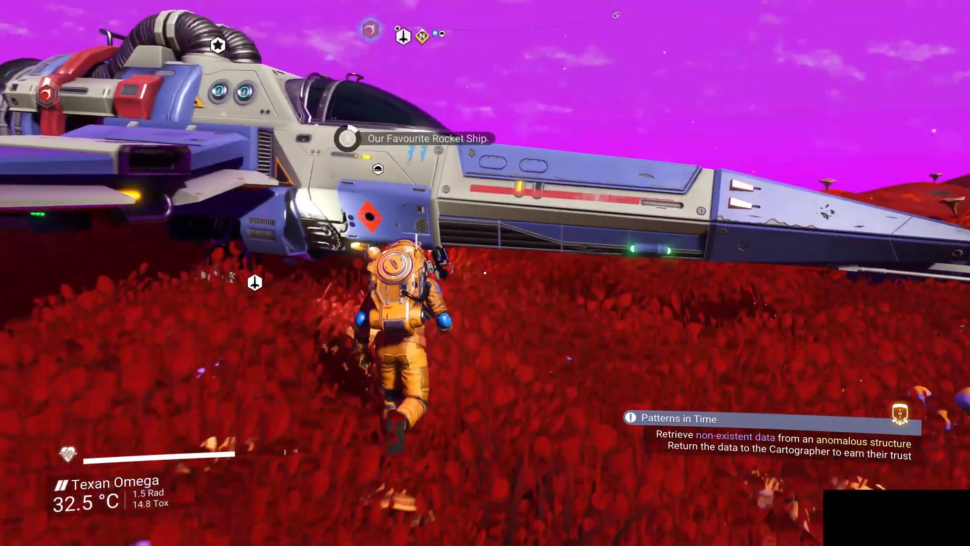
Save the game, refresh the tool to the 15:08:10 save with slot four empty, and show Backup Information.
click(340, 138)
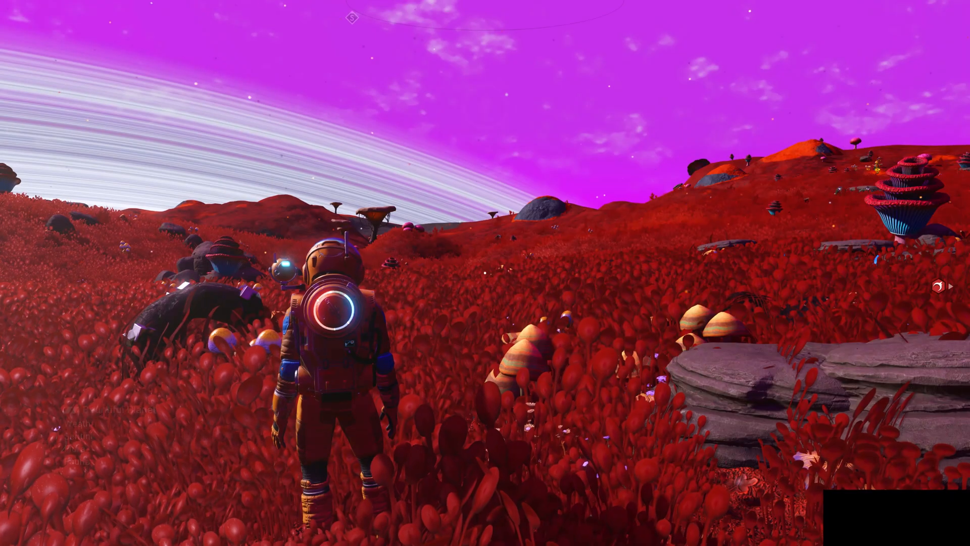
click(489, 538)
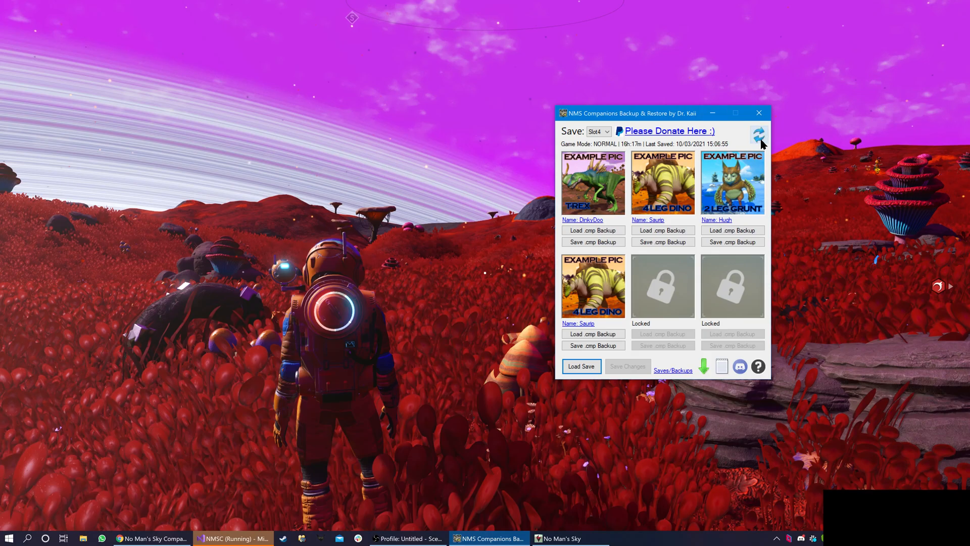
click(759, 134)
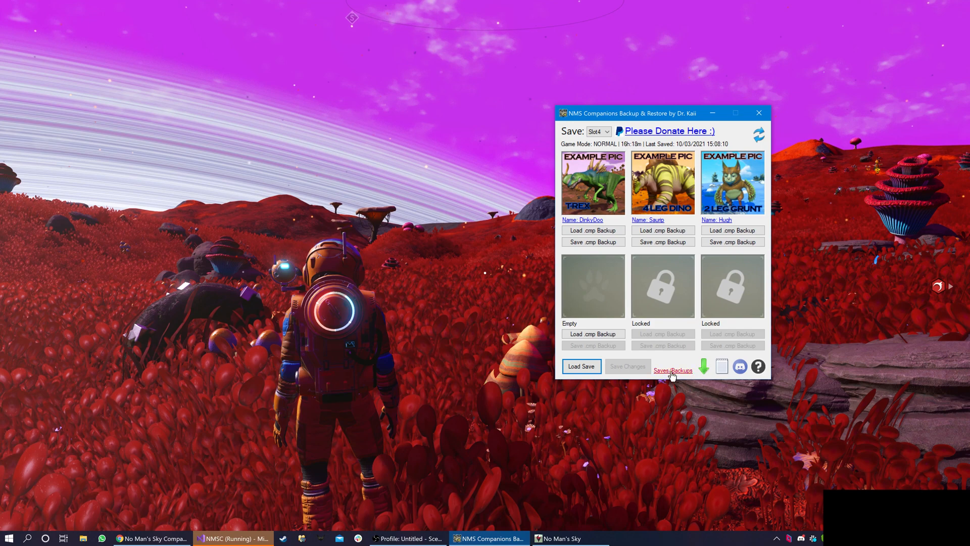
click(673, 370)
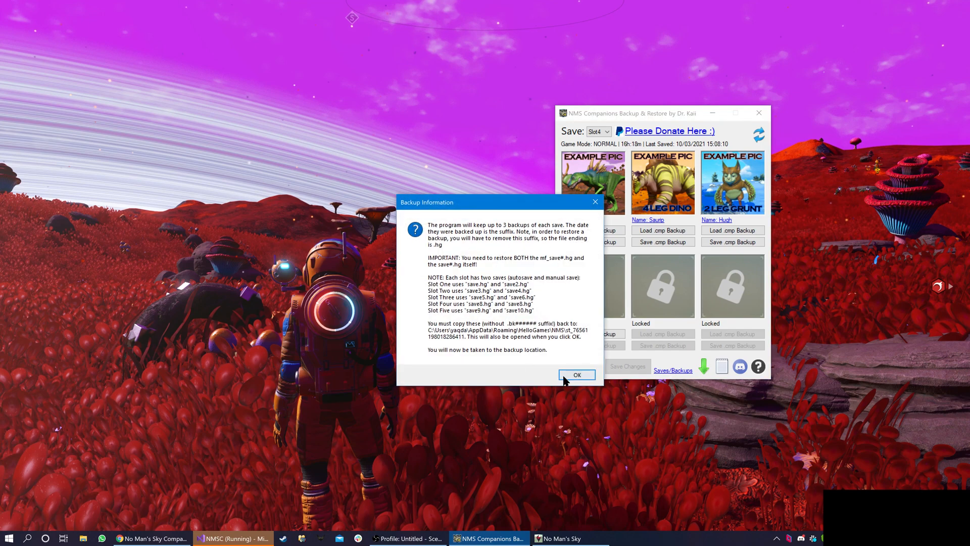
Acknowledge the backup notice and view the dated Backups folder beside the save folder in File Explorer.
click(576, 375)
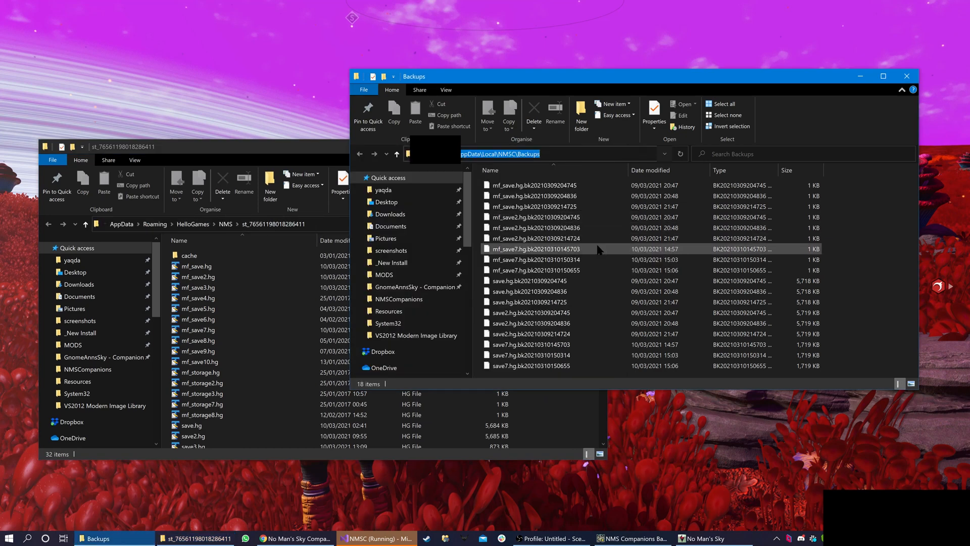
click(527, 301)
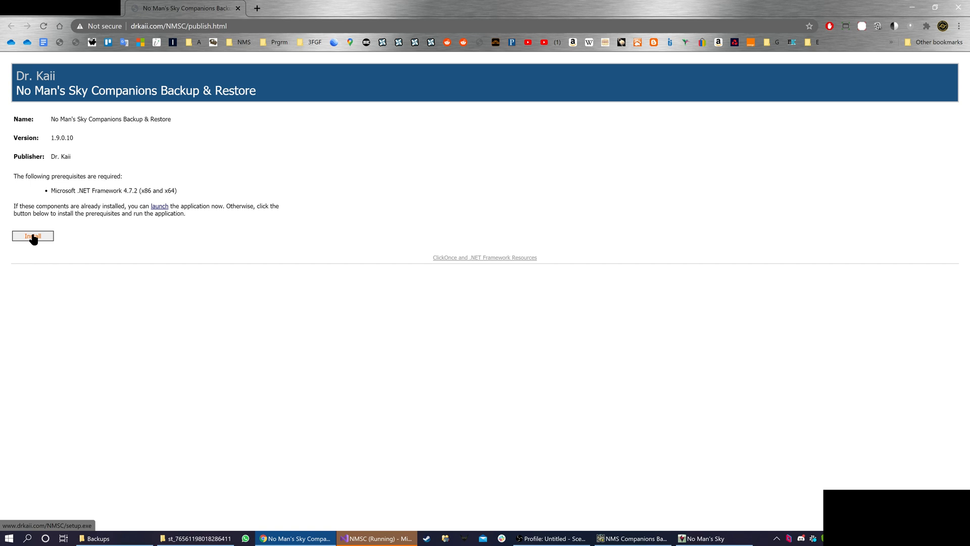
Install companion tool 1.9.0.10 from the publish page and run it past the SmartScreen warning.
click(32, 235)
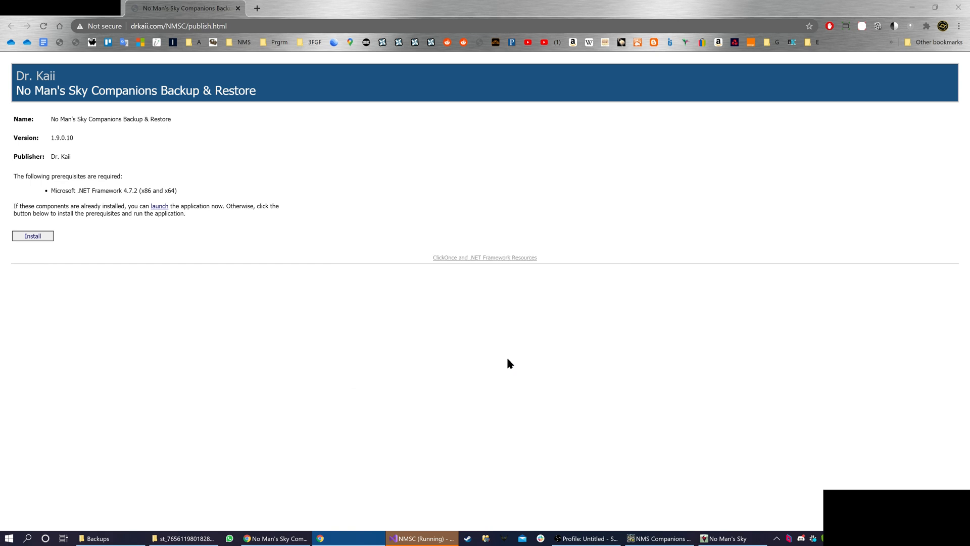
click(33, 236)
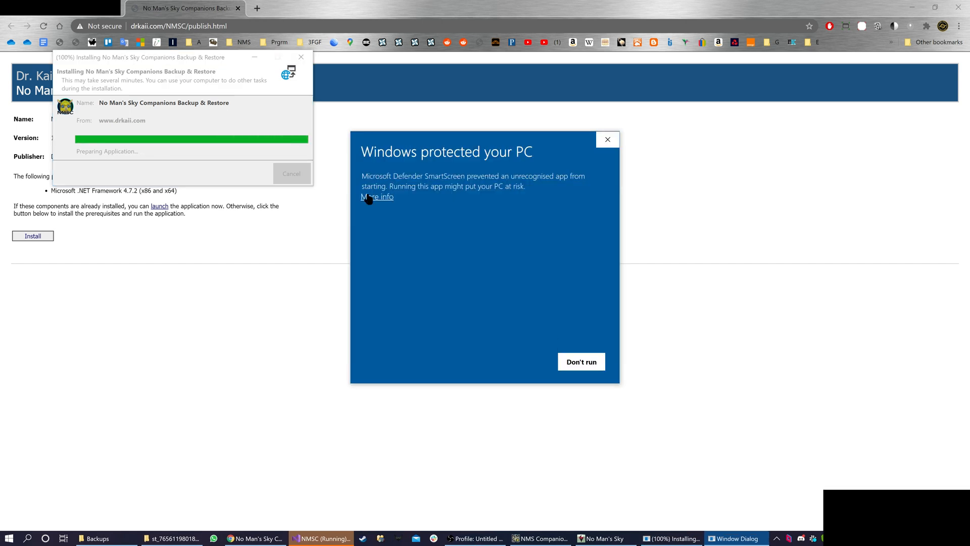
click(376, 197)
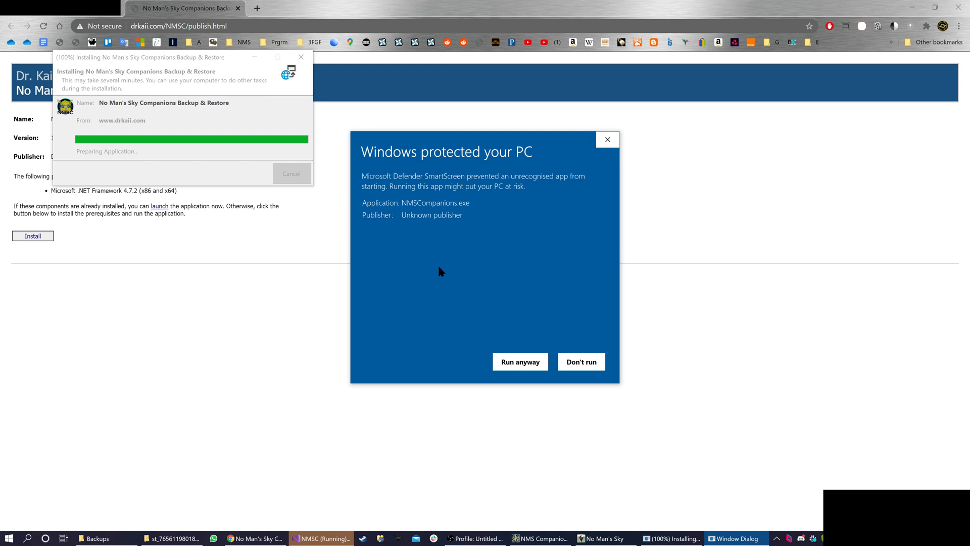
mouse_move(471, 311)
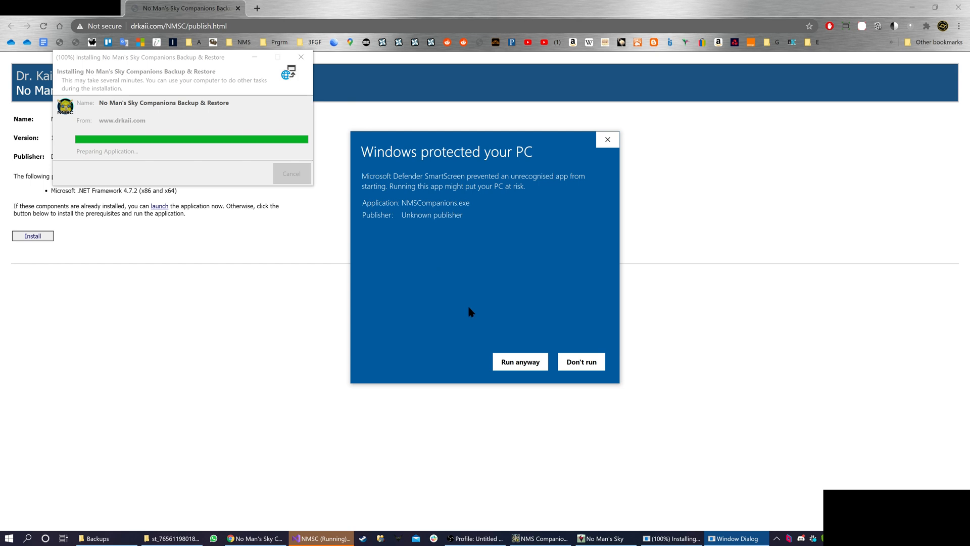
click(519, 362)
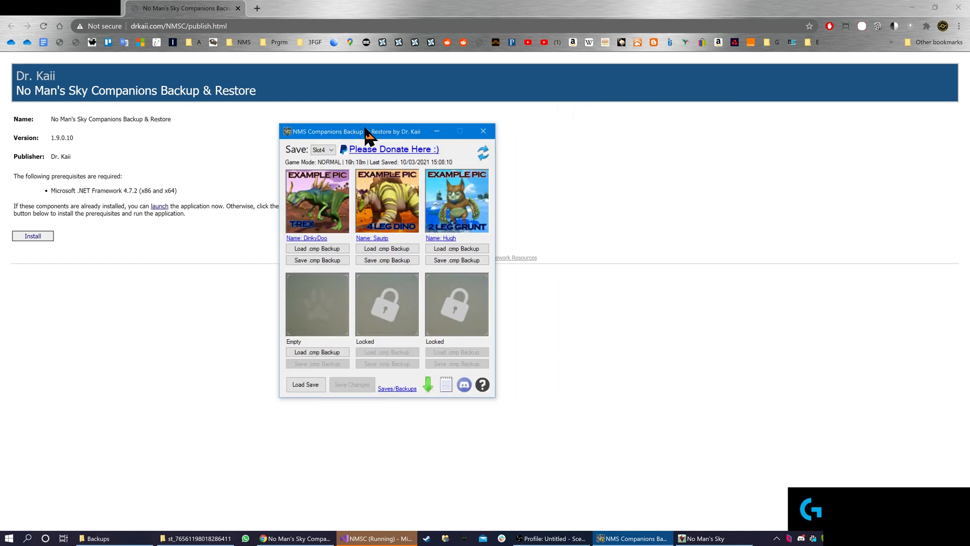
mouse_move(428, 384)
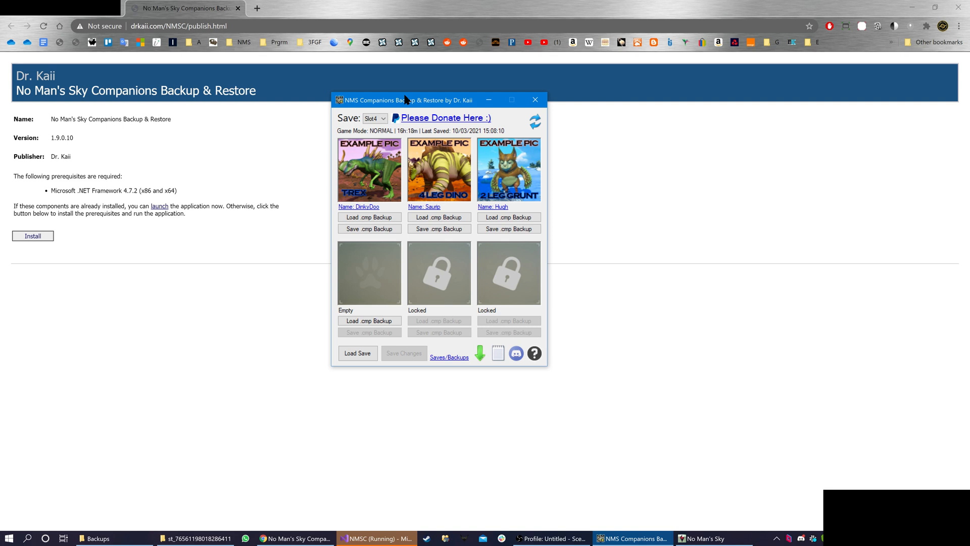
mouse_move(498, 353)
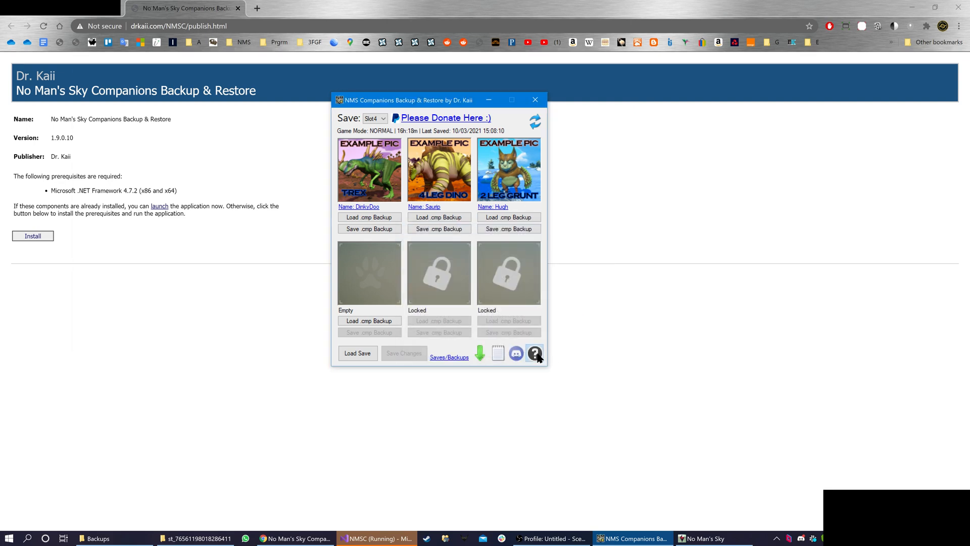
click(534, 354)
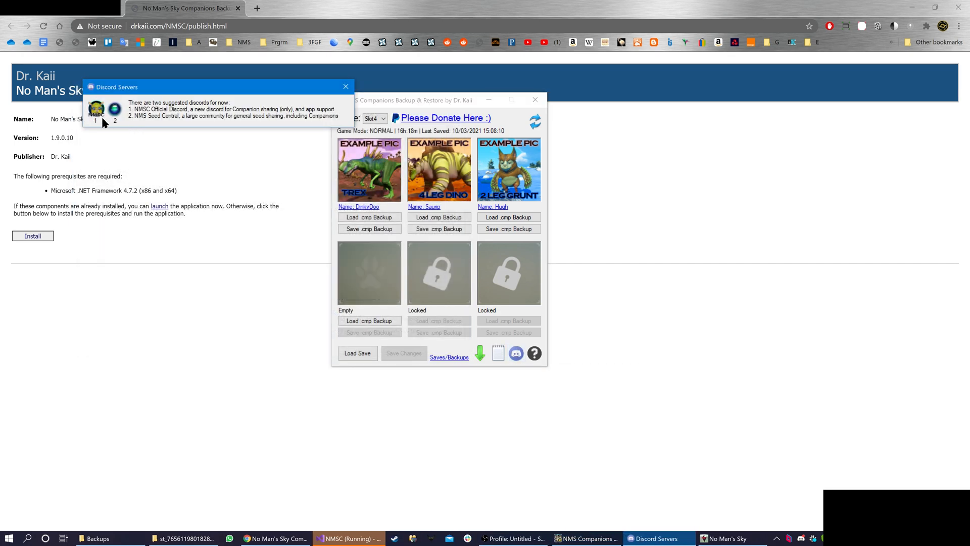
mouse_move(97, 110)
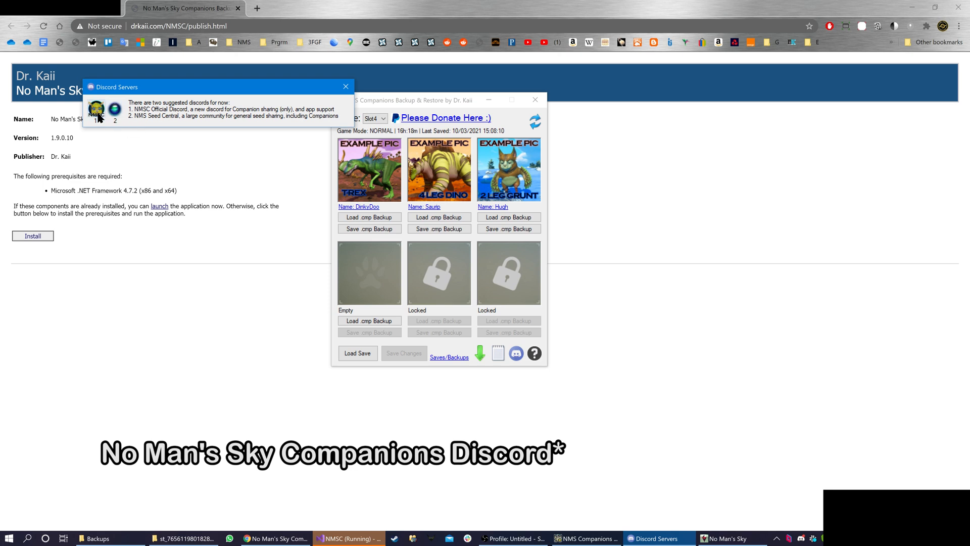
mouse_move(114, 108)
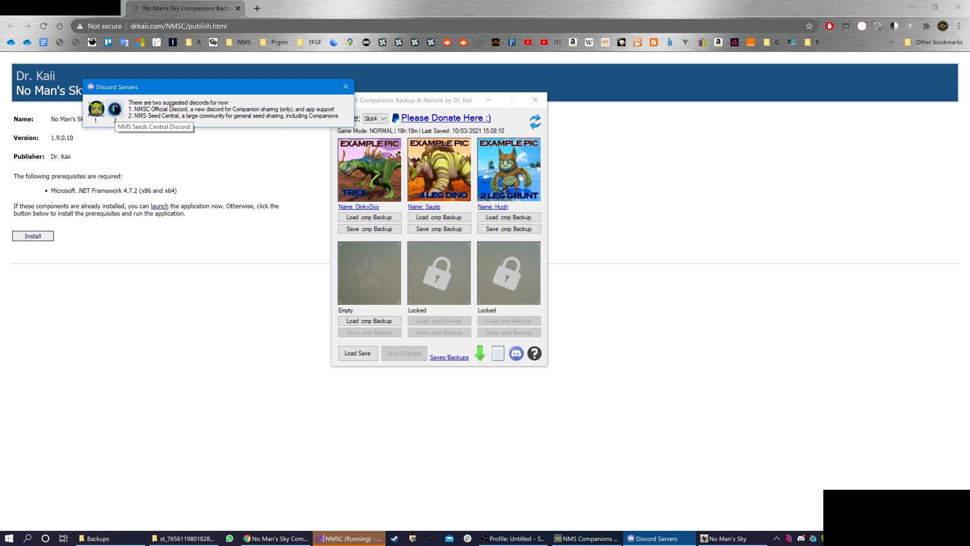
mouse_move(221, 93)
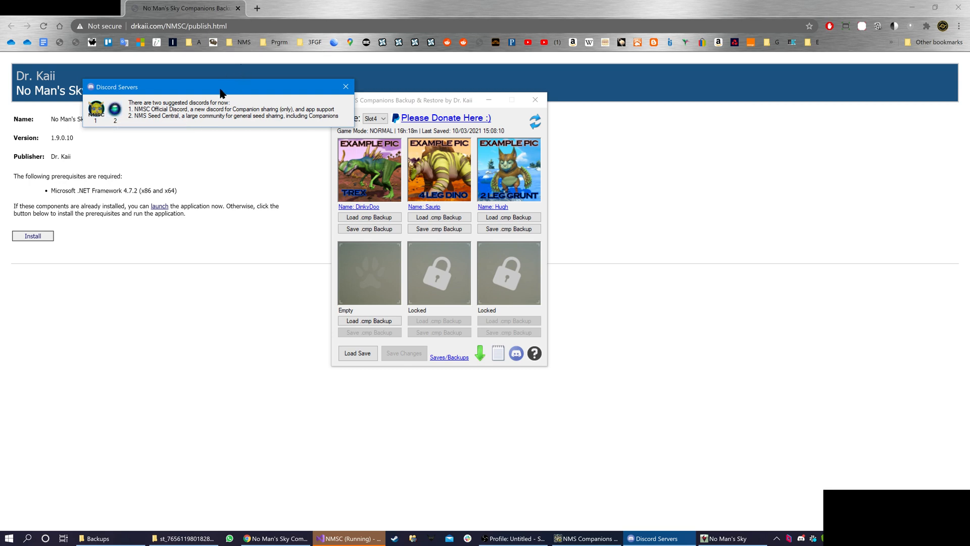
mouse_move(96, 110)
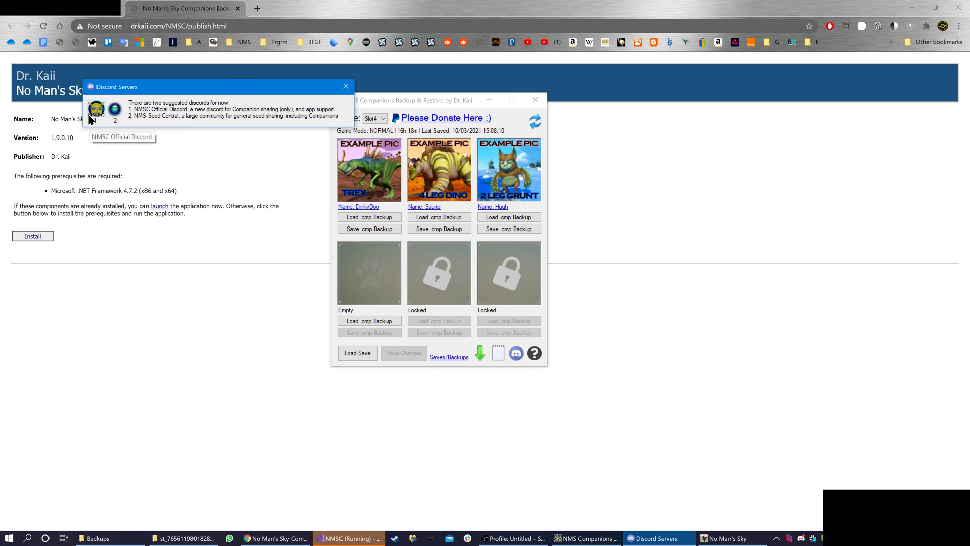
click(346, 87)
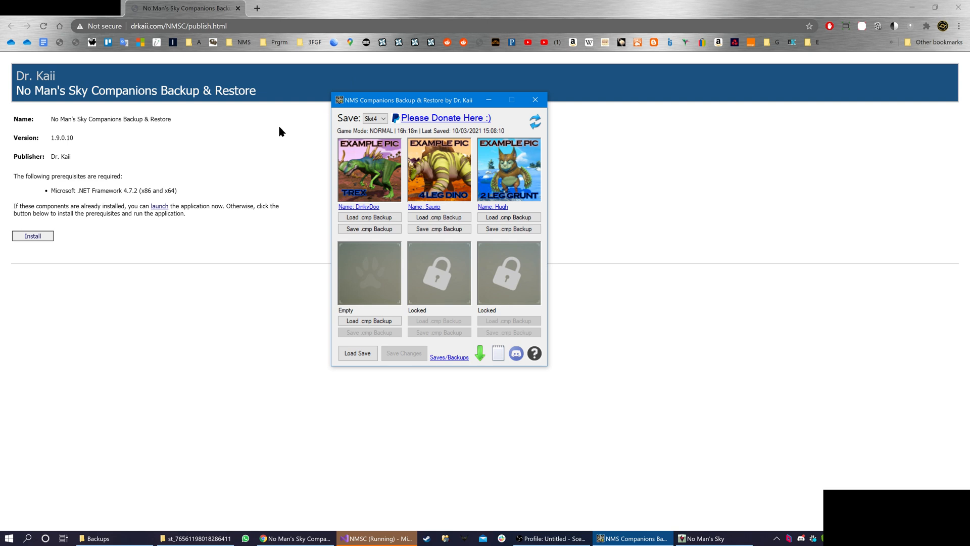
mouse_move(456, 282)
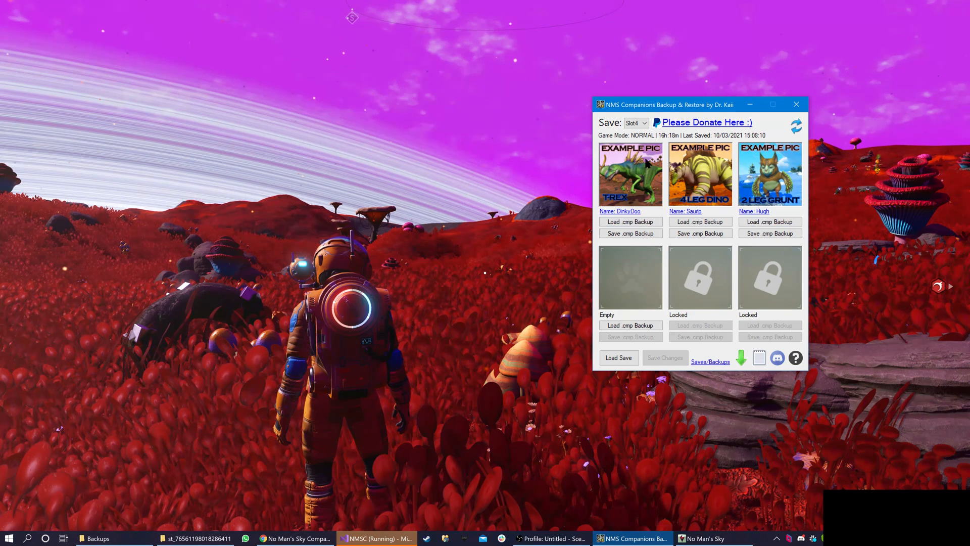
Reveal the save-slot list, Slot1 to Slot5, over the game.
click(635, 123)
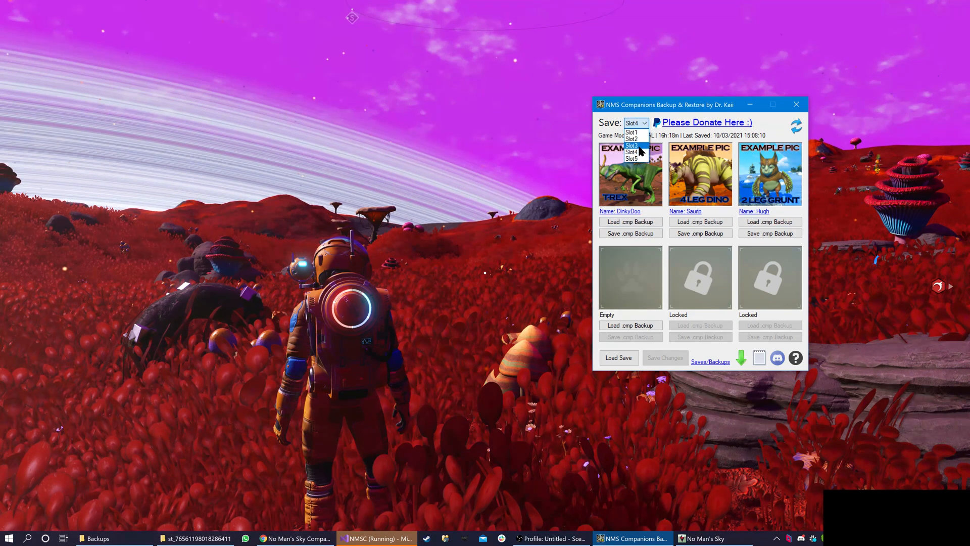
Load Slot1, a different save holding four procedurally named companions.
click(632, 122)
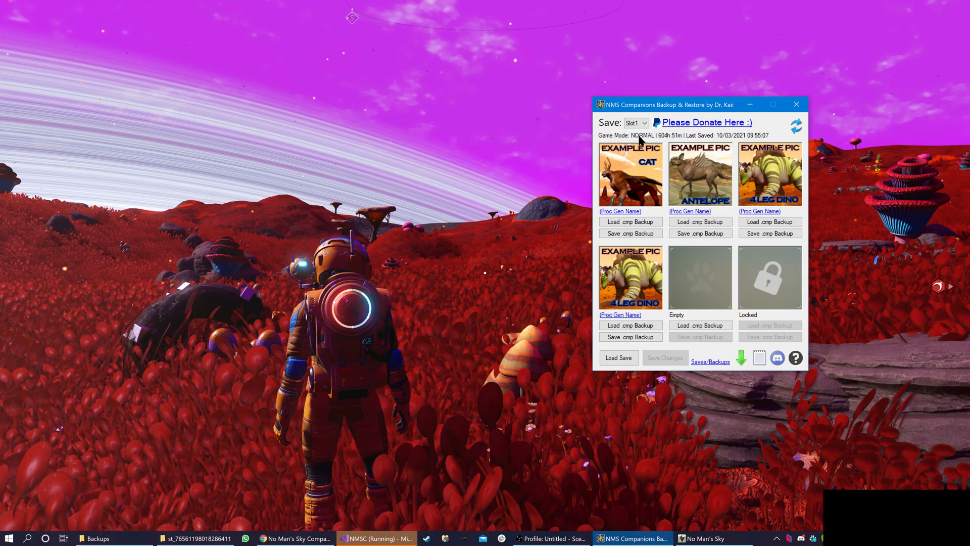
mouse_move(729, 291)
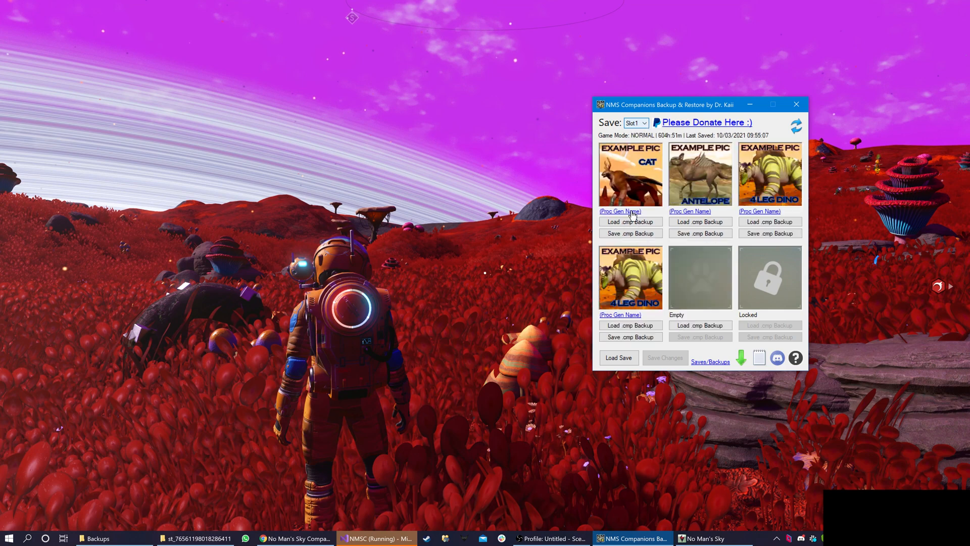
mouse_move(770, 234)
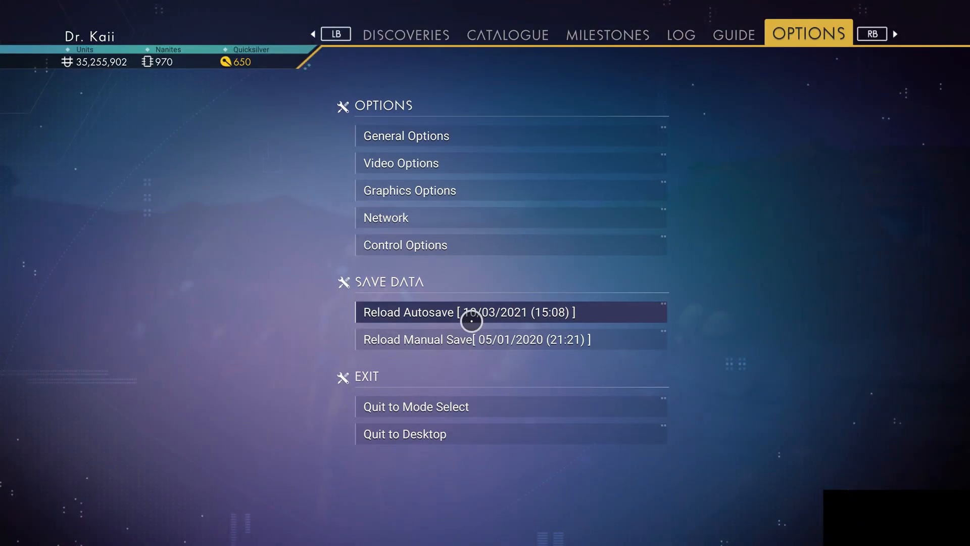
mouse_move(483, 338)
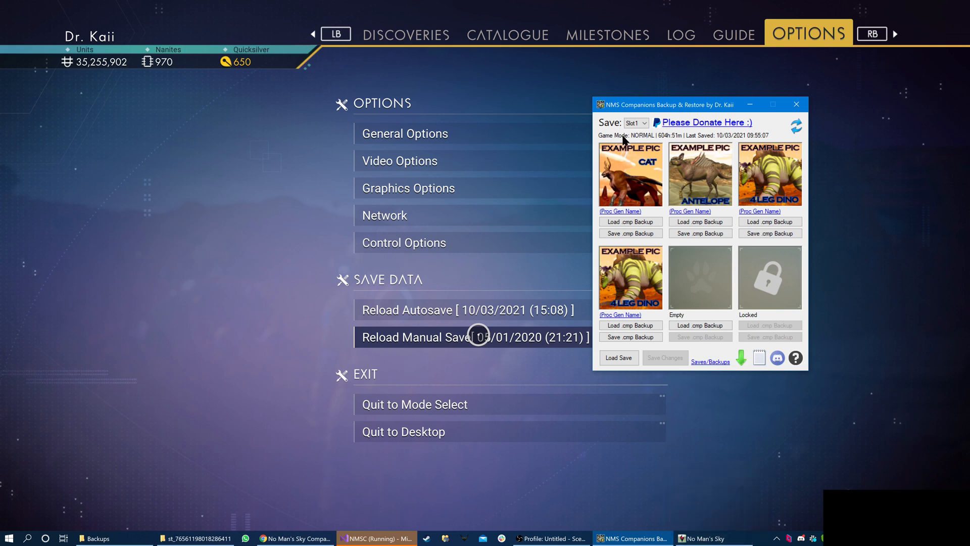
mouse_move(663, 367)
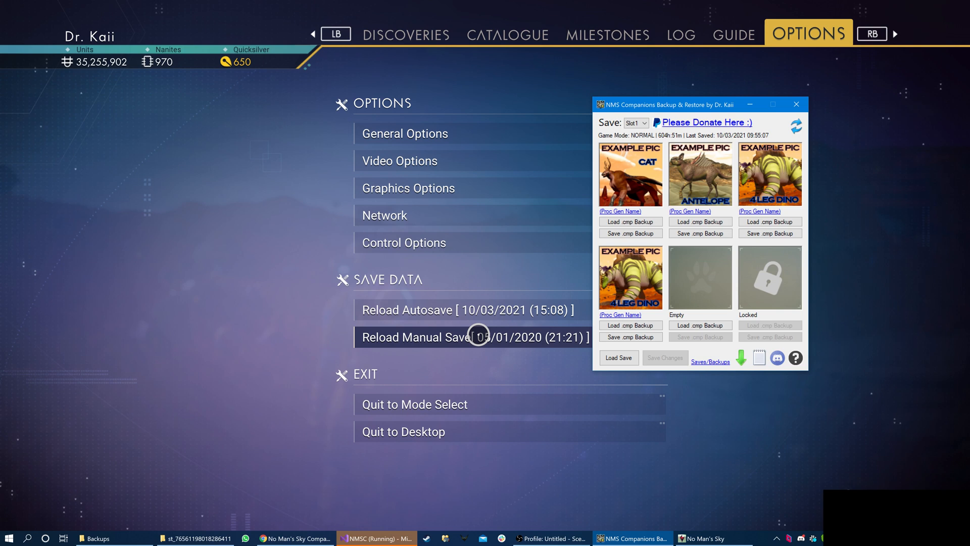
mouse_move(689, 117)
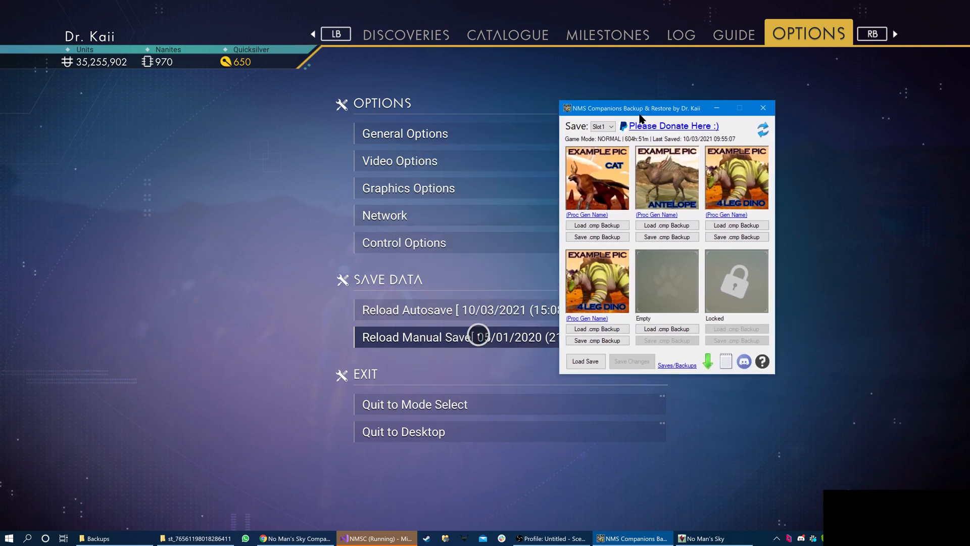
mouse_move(653, 292)
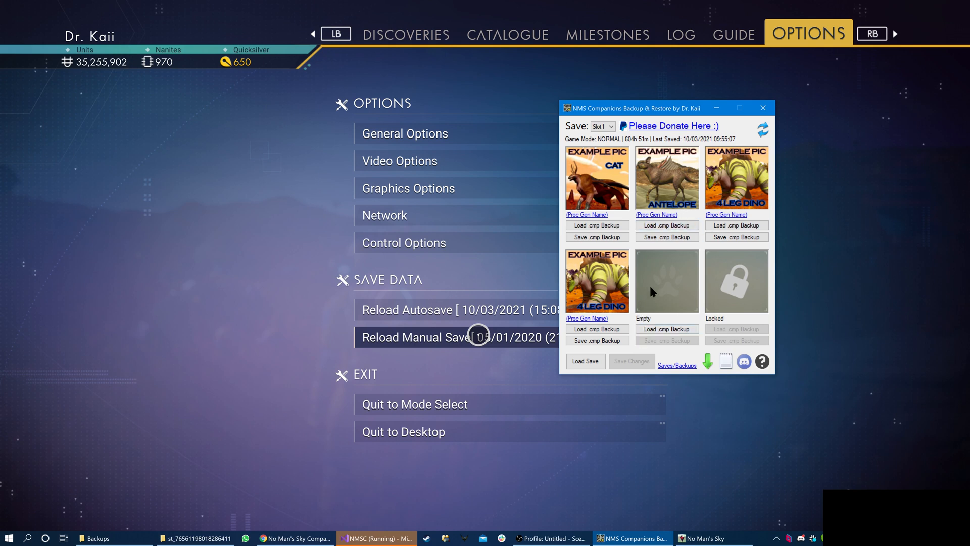
mouse_move(646, 294)
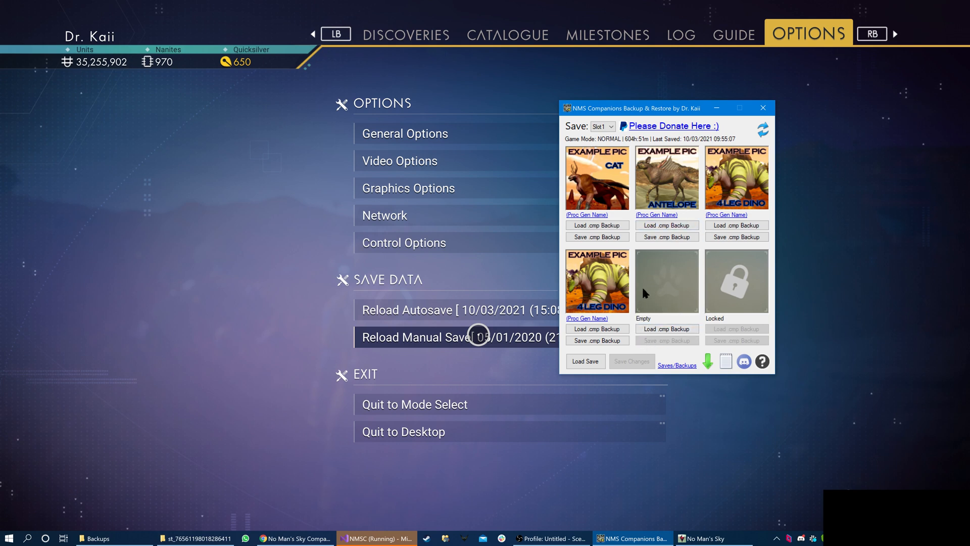
mouse_move(676, 296)
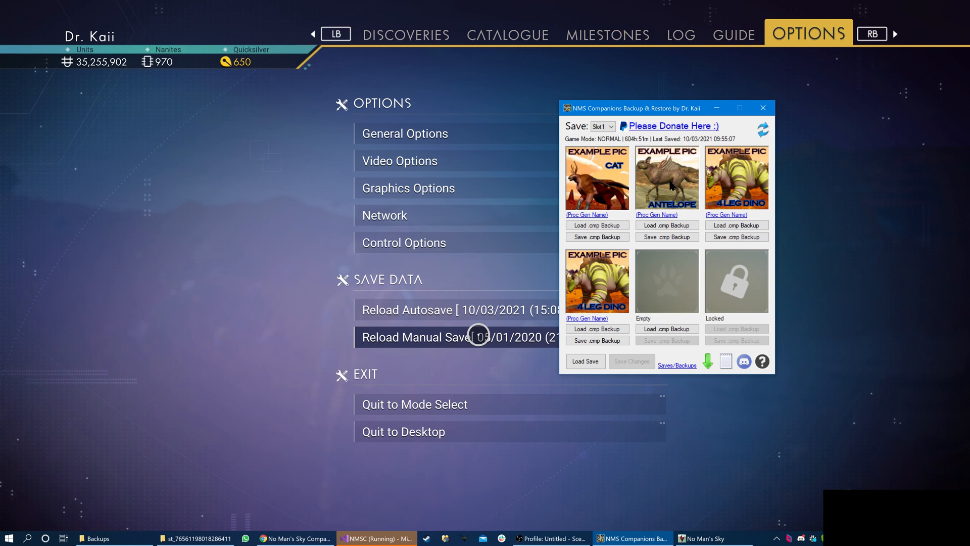
mouse_move(698, 119)
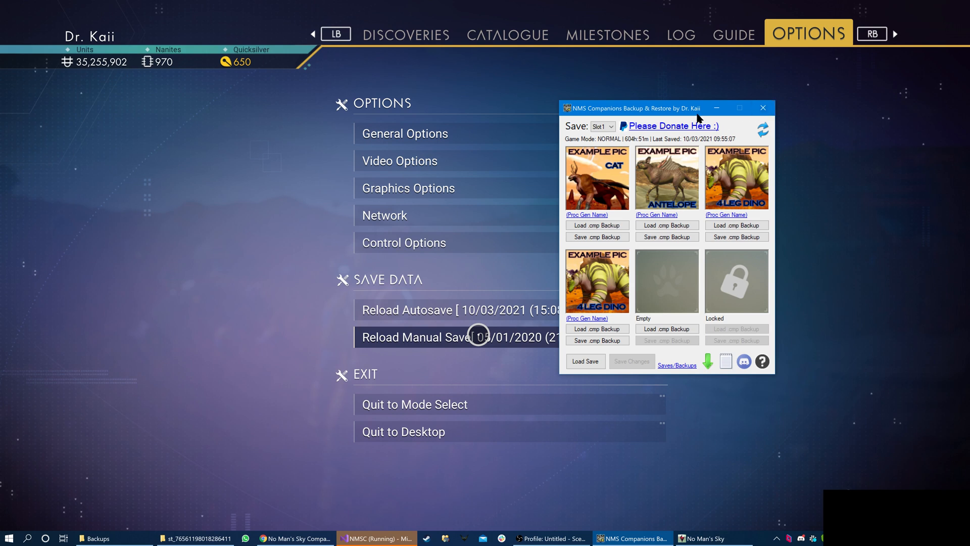